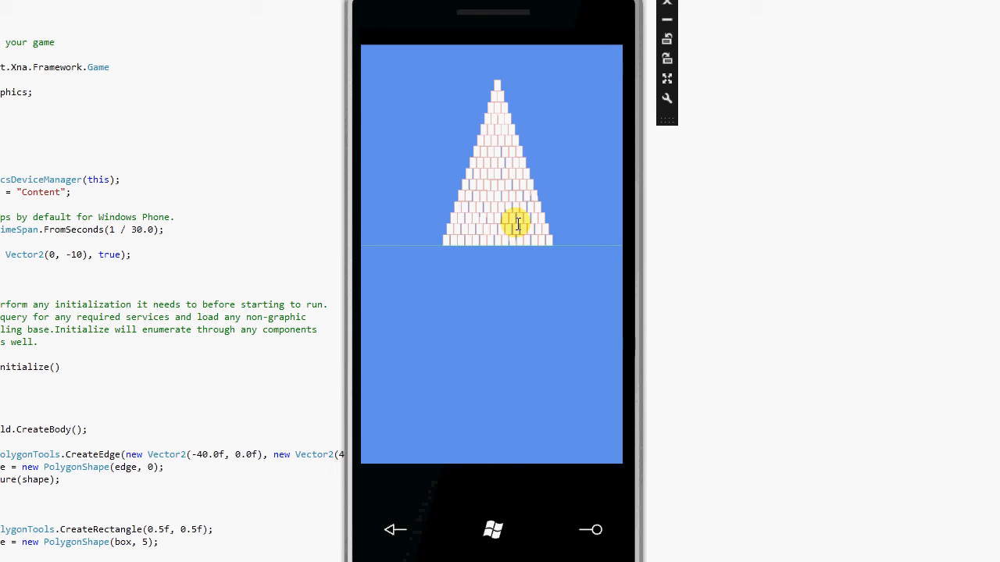
{"action": "mouse_move", "coordinate": [718, 309]}
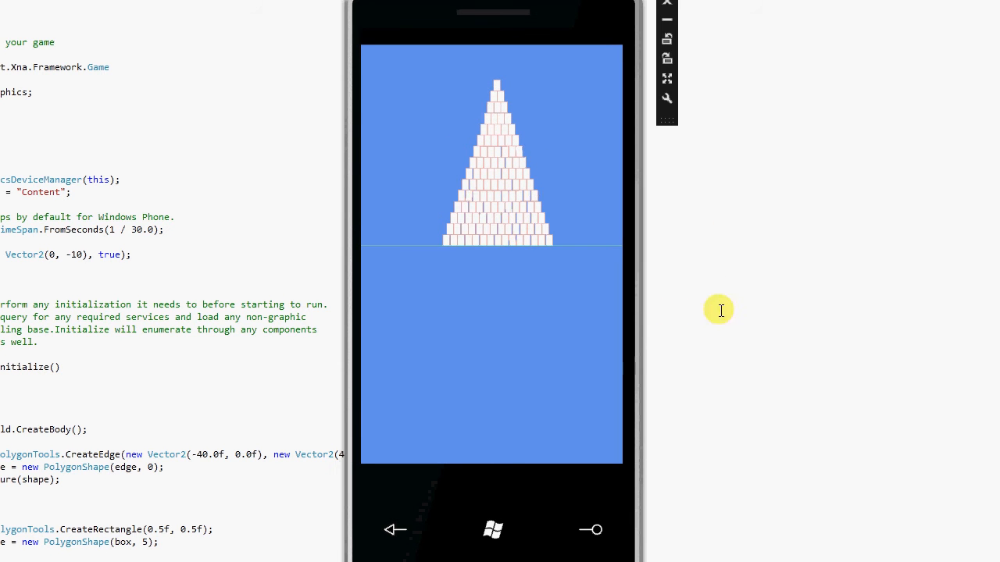
{"action": "mouse_move", "coordinate": [711, 282]}
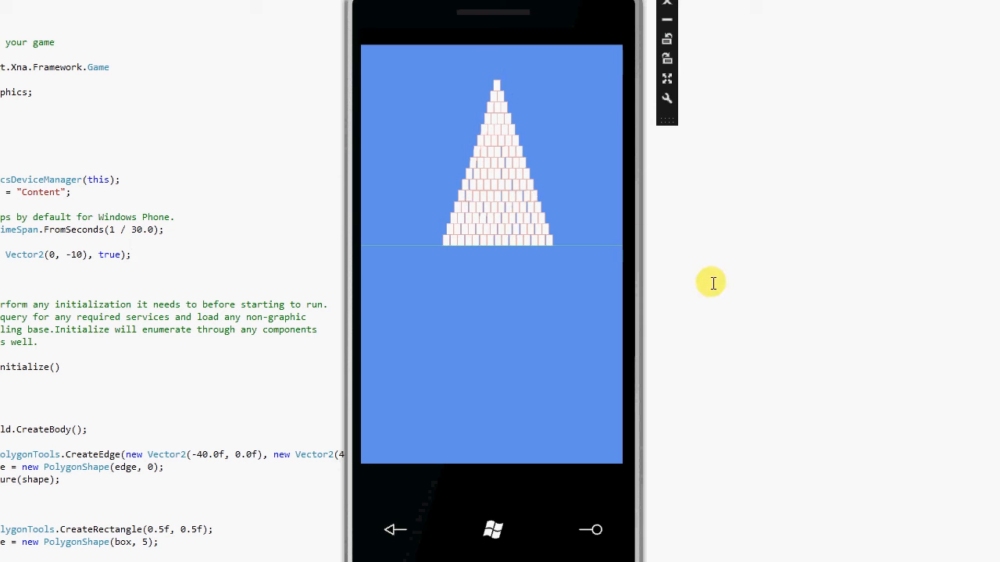
{"action": "mouse_move", "coordinate": [703, 297]}
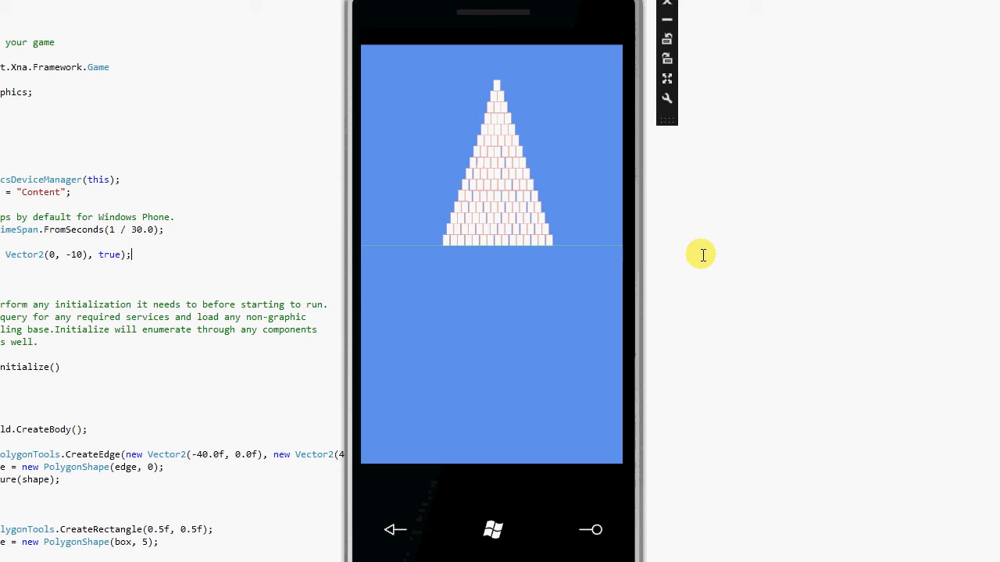
{"action": "mouse_move", "coordinate": [767, 441]}
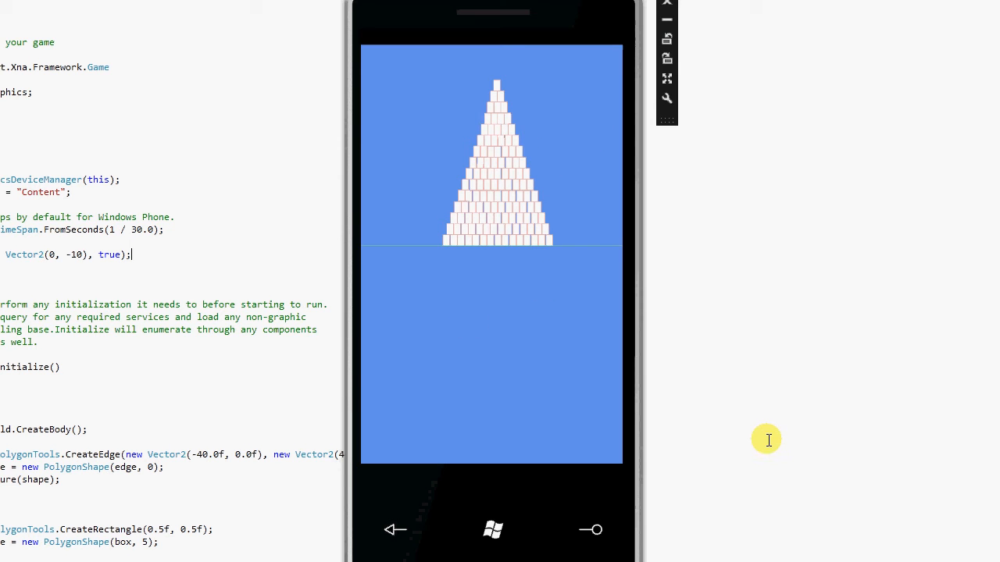
{"action": "mouse_move", "coordinate": [765, 421]}
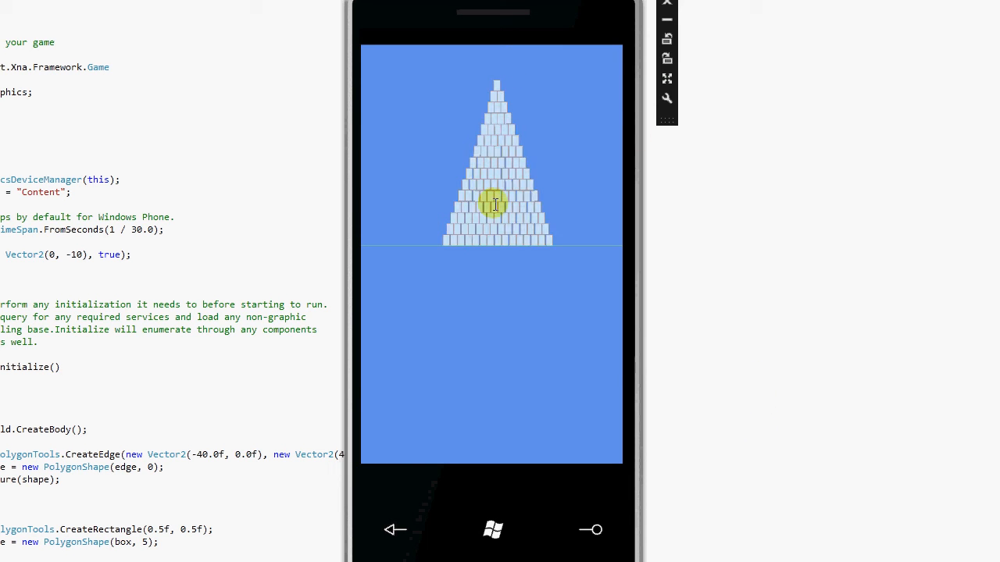
{"action": "mouse_move", "coordinate": [681, 417]}
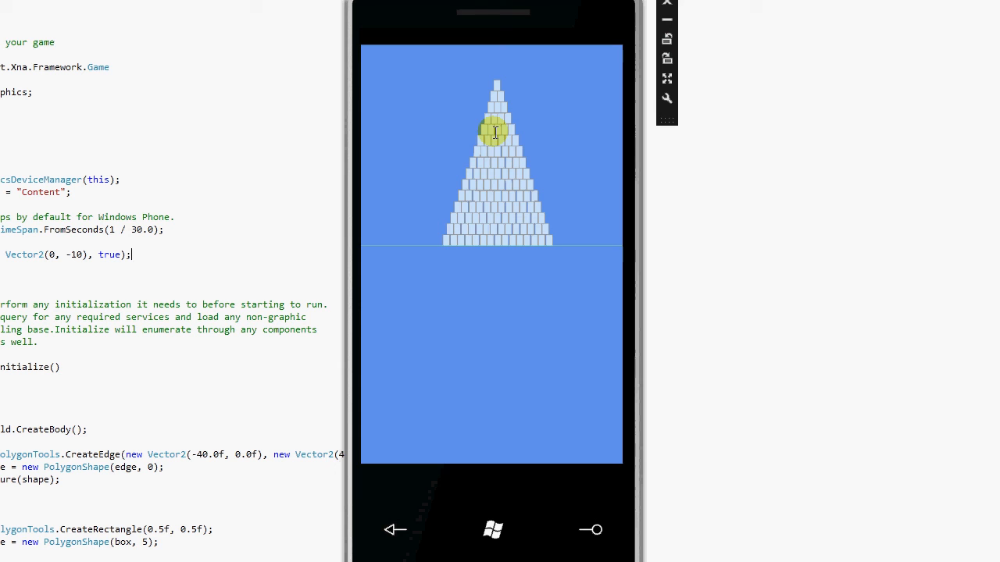
{"action": "mouse_move", "coordinate": [732, 357]}
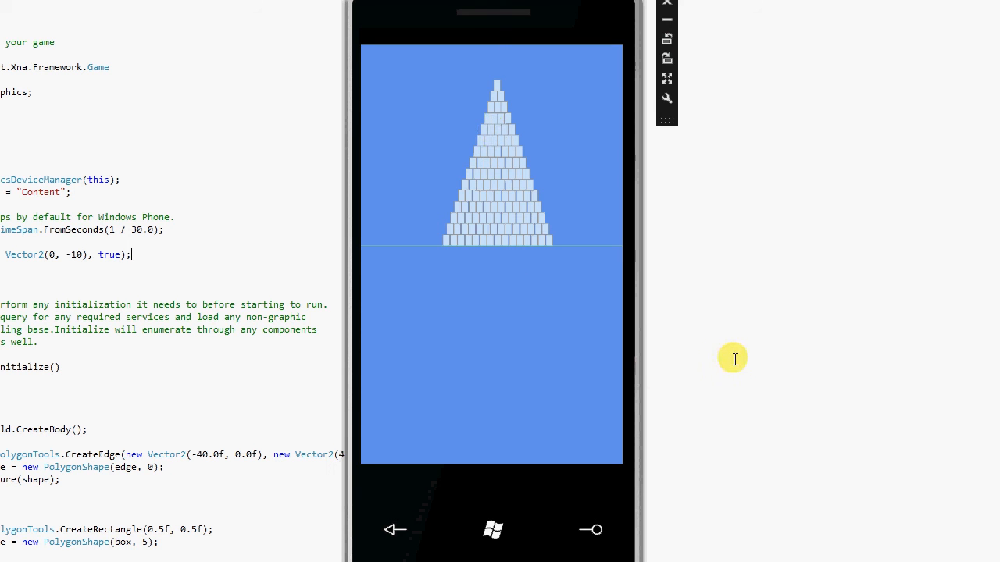
{"action": "mouse_move", "coordinate": [750, 329]}
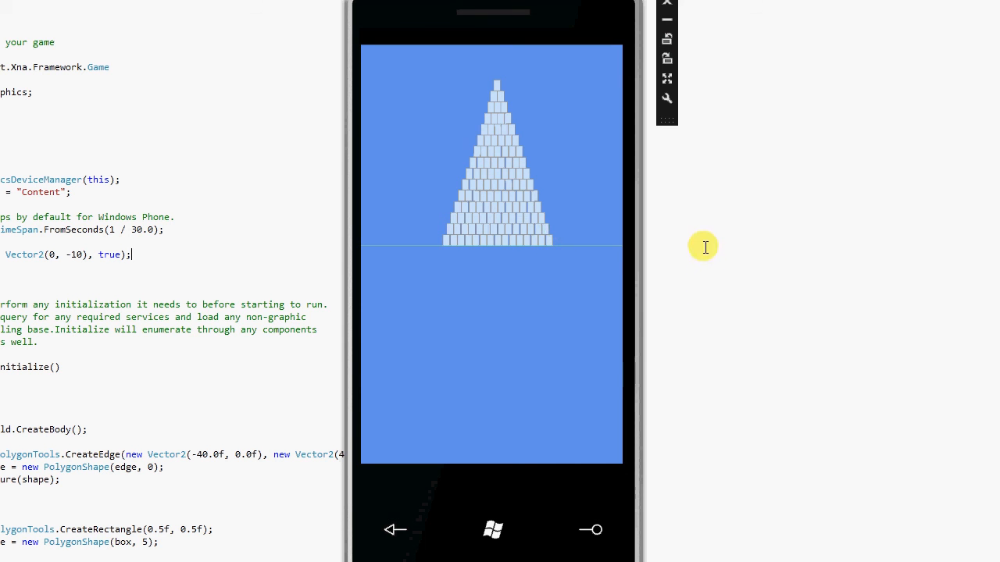
{"action": "mouse_move", "coordinate": [694, 395]}
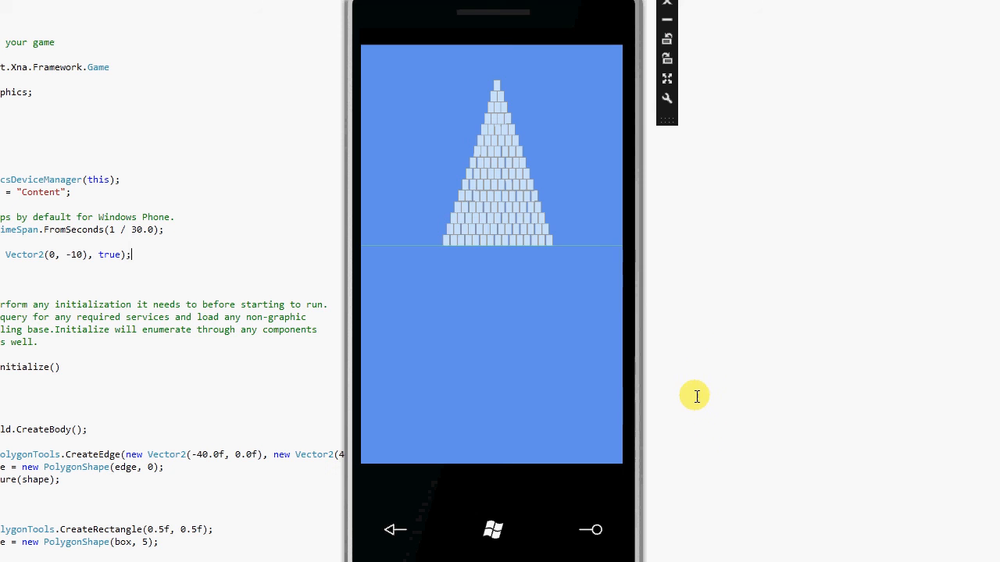